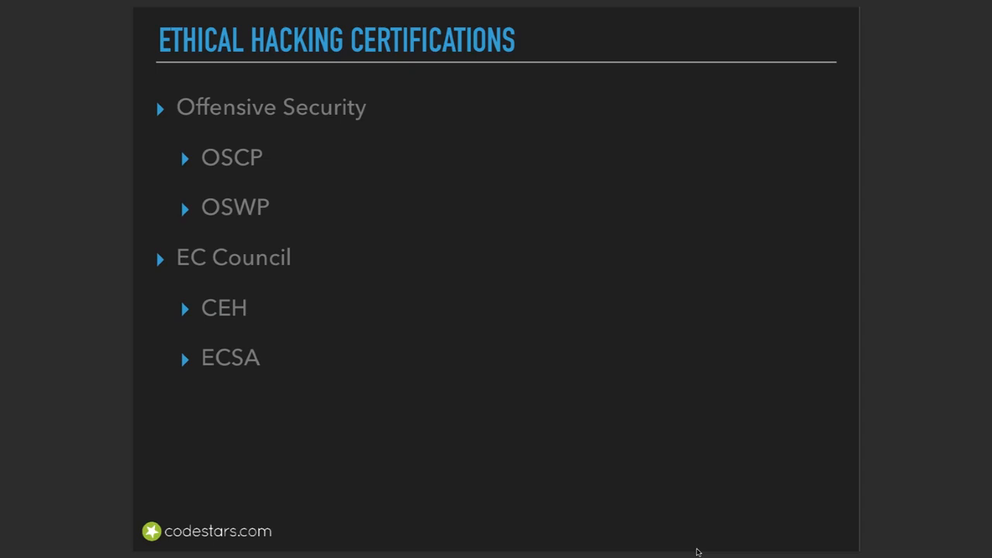
mouse_move(601, 481)
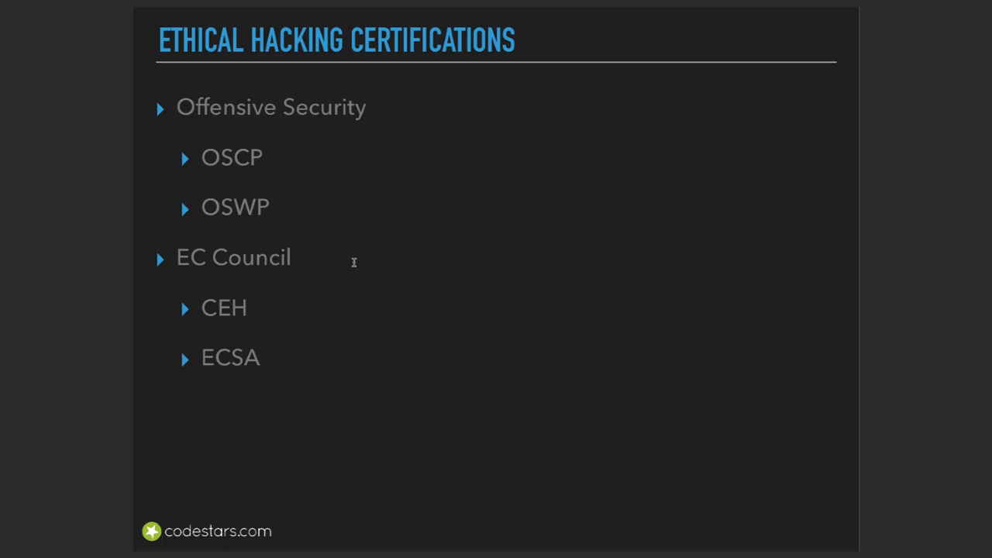
mouse_move(349, 258)
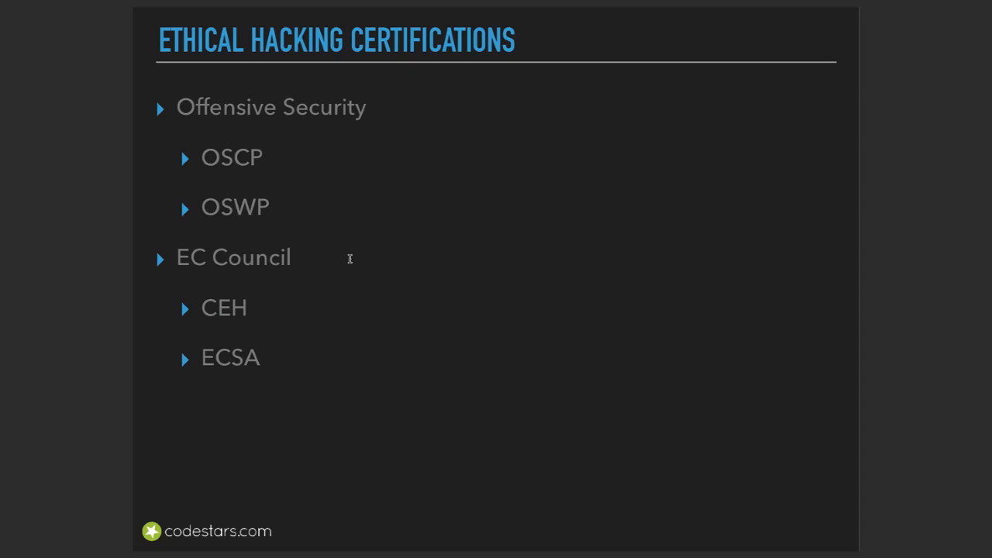
mouse_move(335, 263)
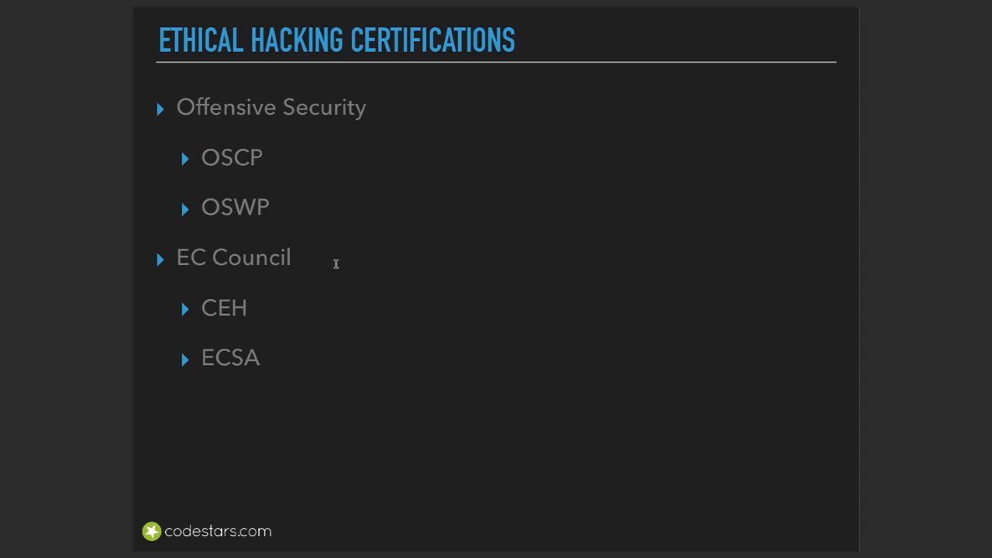
mouse_move(185, 106)
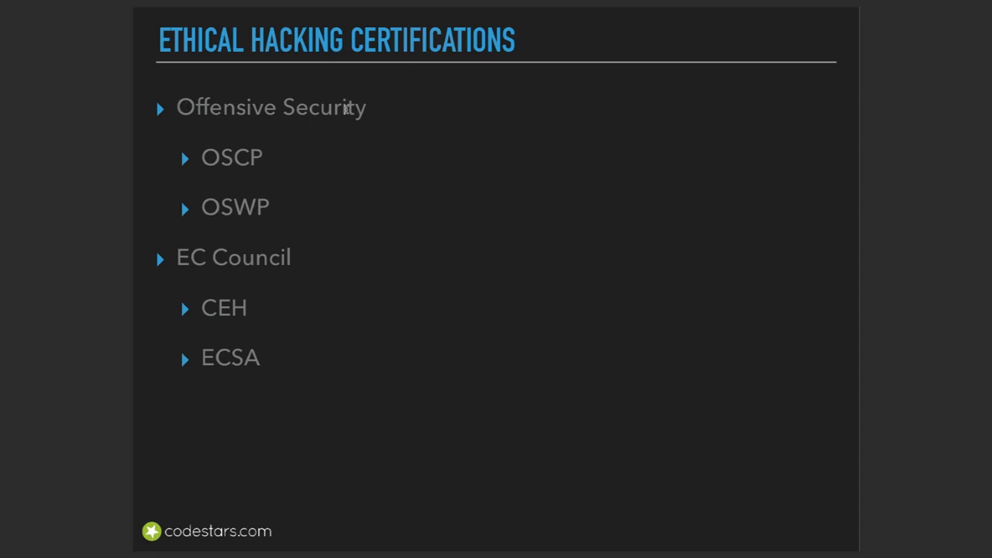
mouse_move(177, 256)
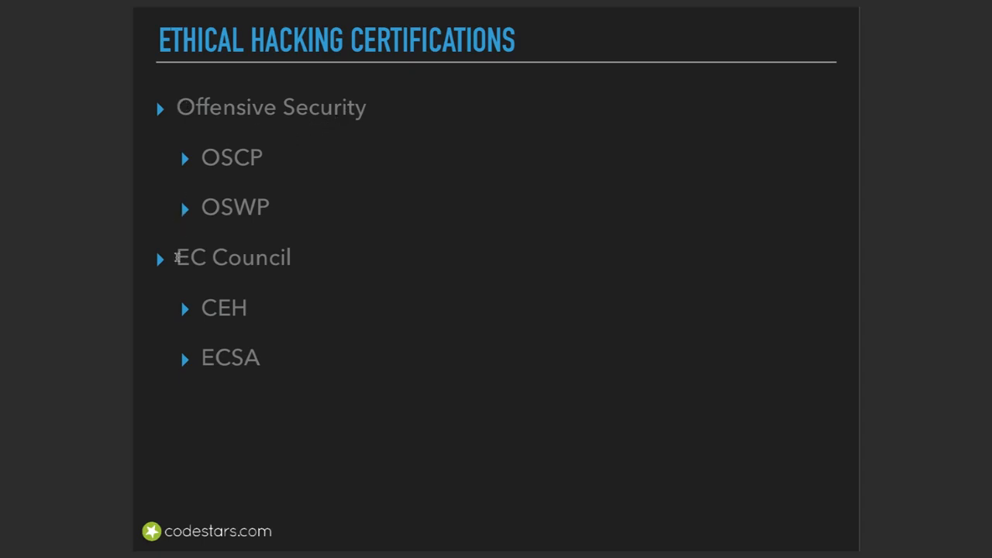
mouse_move(277, 264)
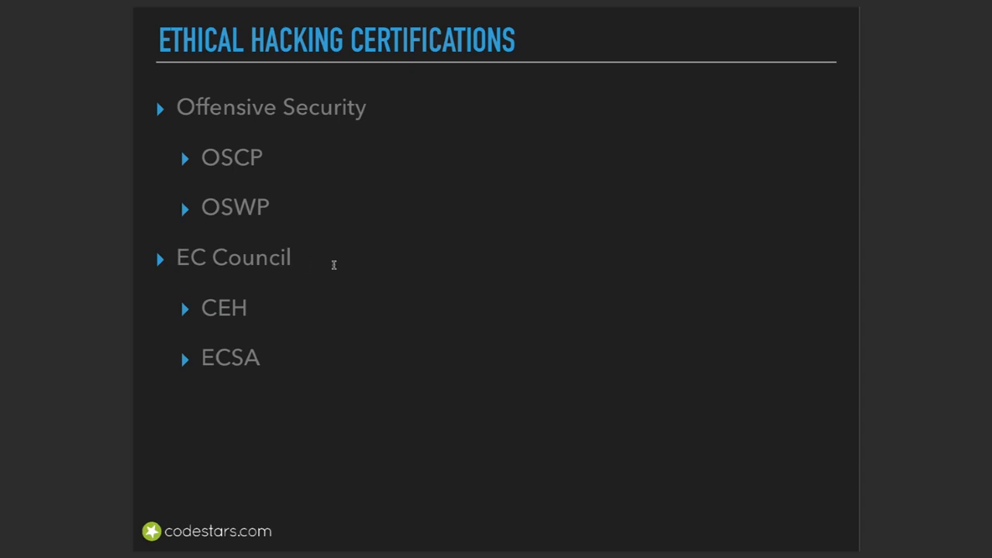
mouse_move(514, 165)
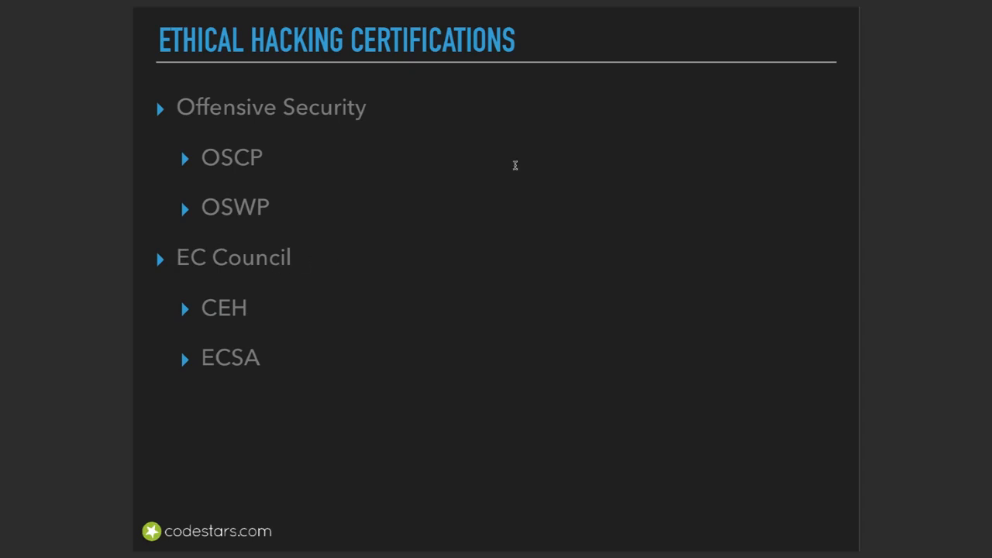
mouse_move(350, 107)
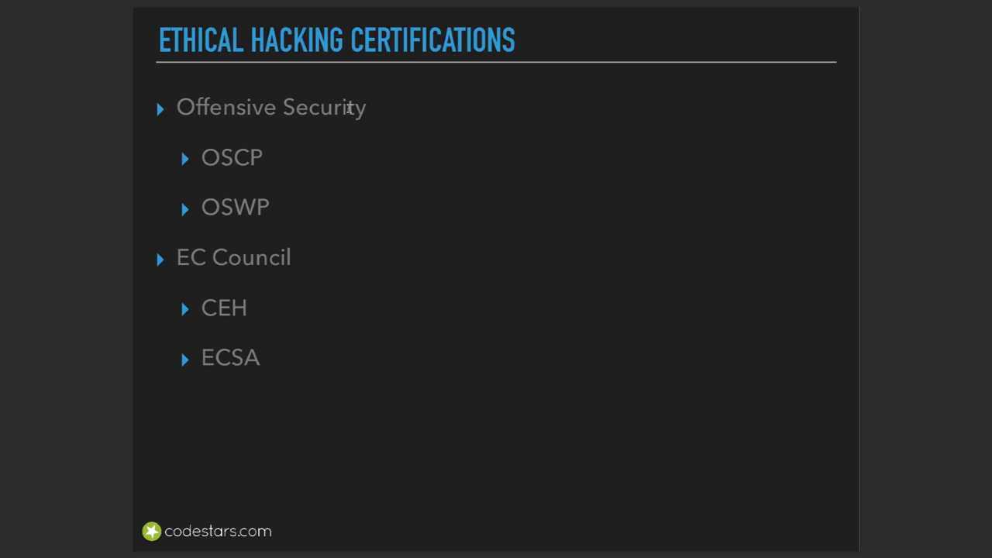
mouse_move(388, 152)
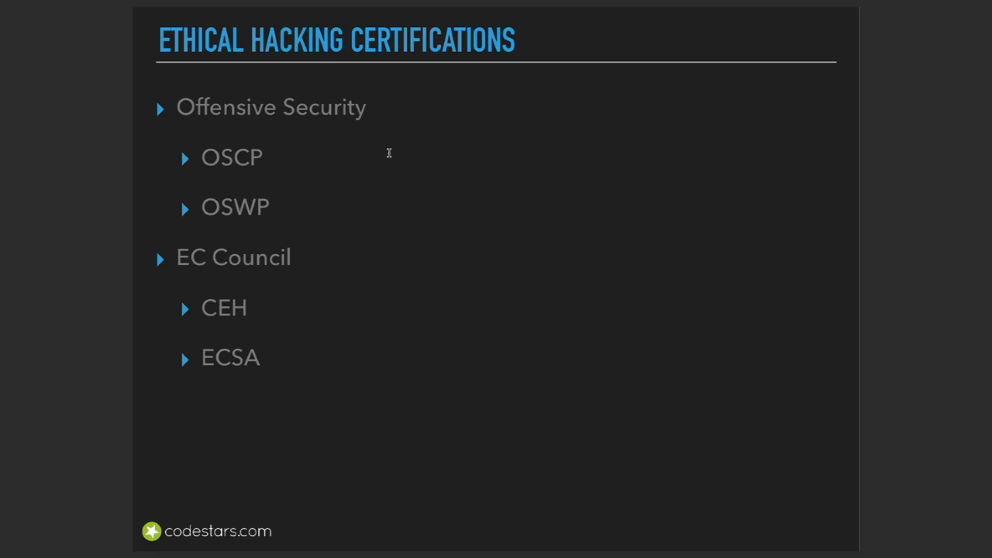
mouse_move(351, 152)
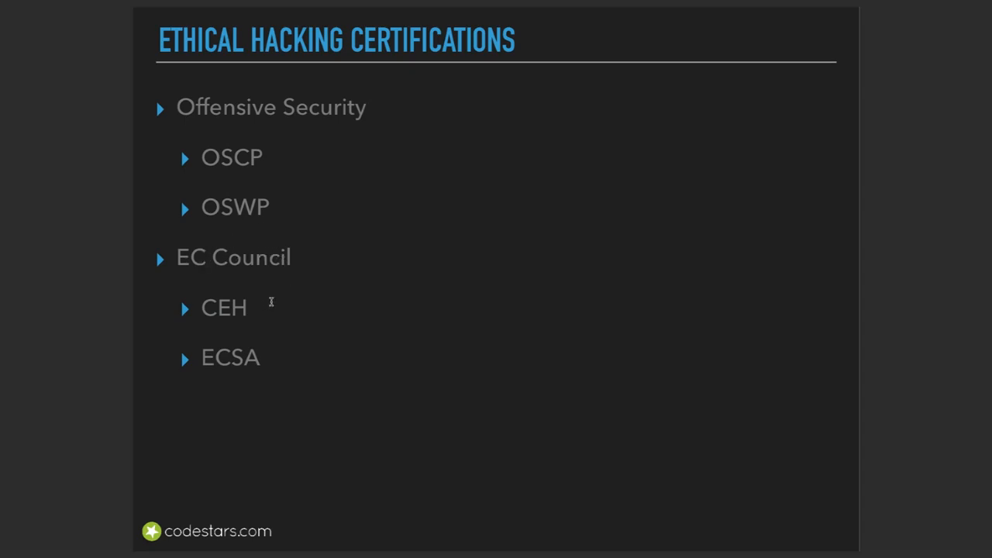
mouse_move(247, 317)
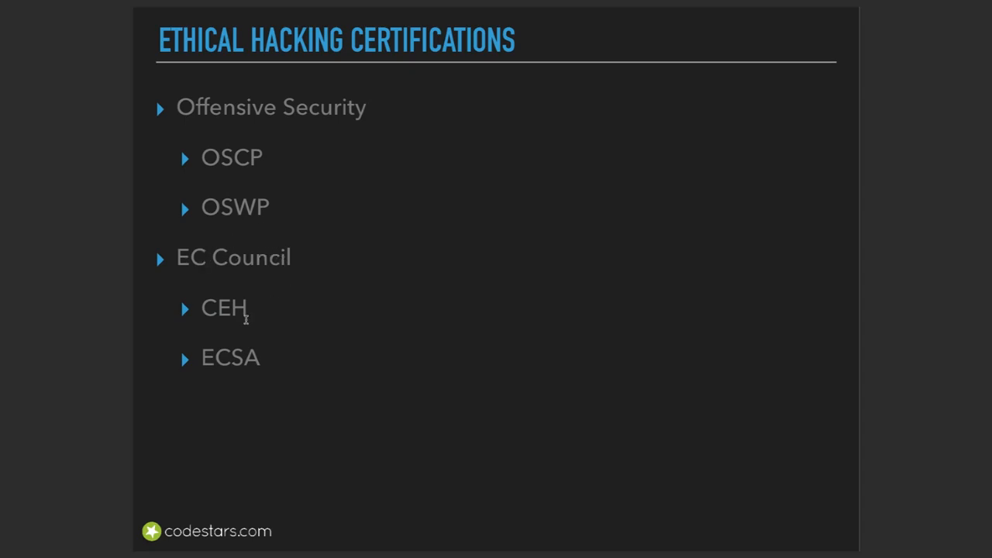
mouse_move(260, 309)
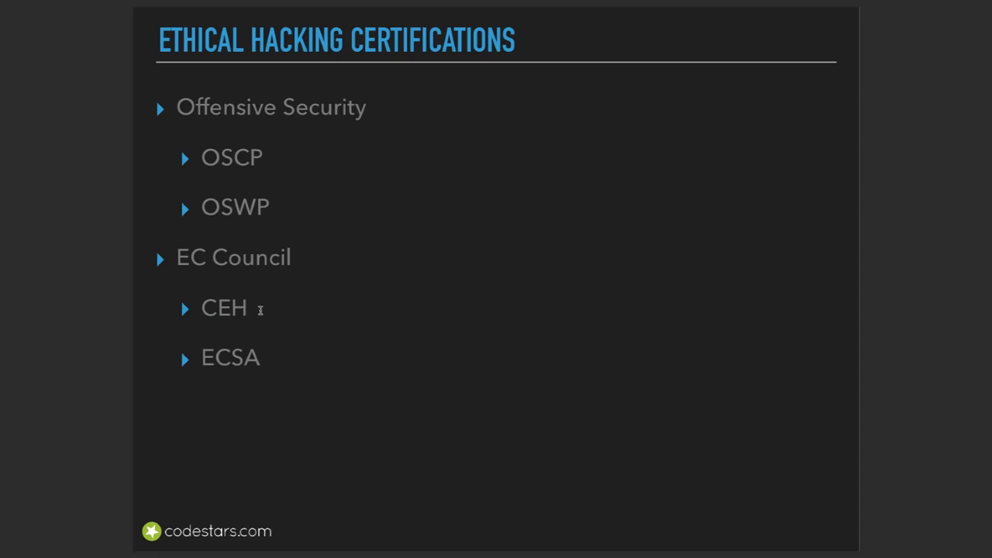
mouse_move(278, 310)
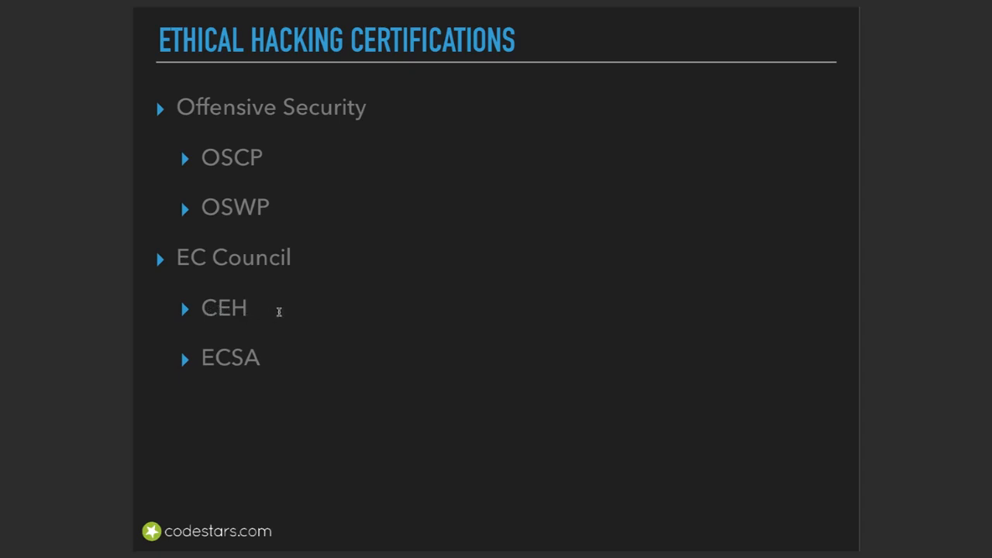
mouse_move(265, 308)
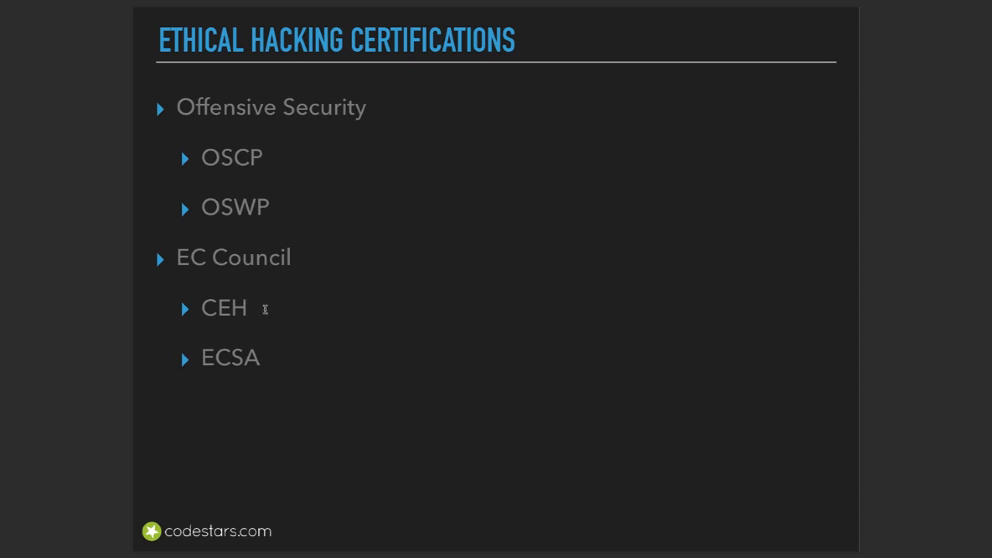
mouse_move(207, 270)
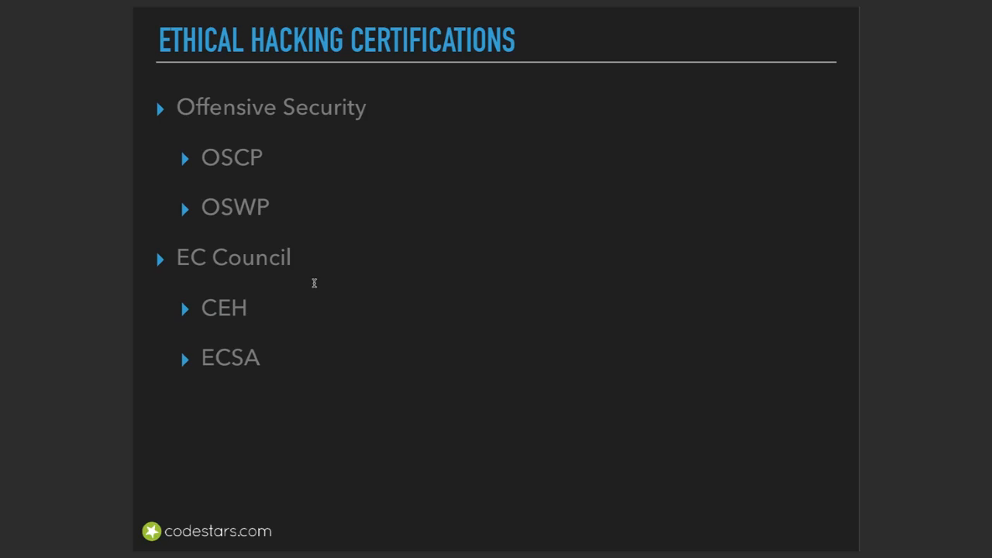
mouse_move(252, 176)
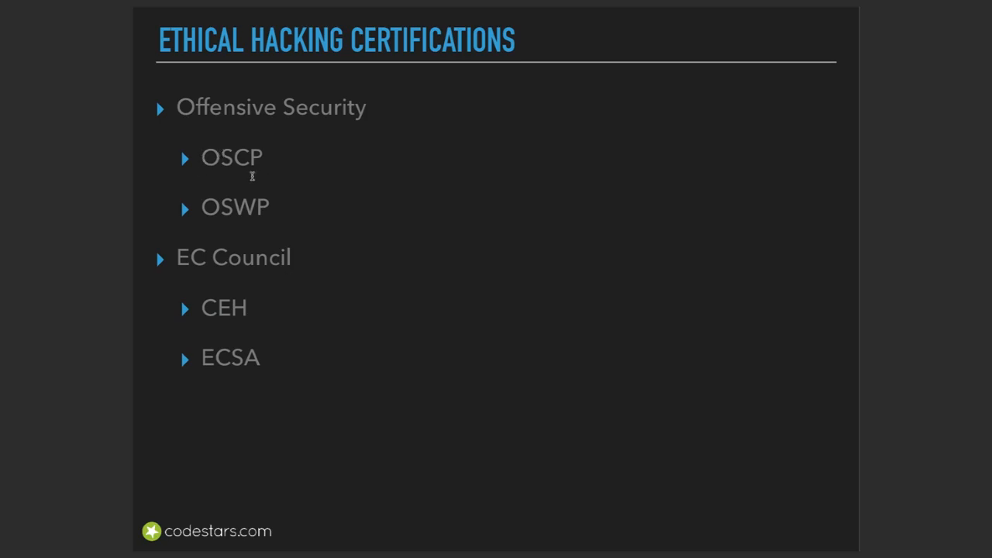
mouse_move(202, 309)
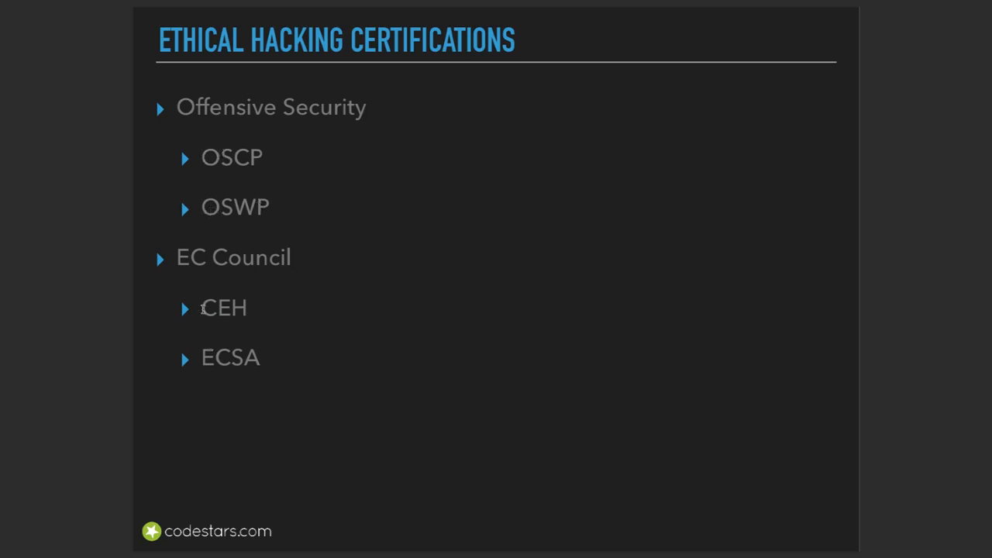
mouse_move(347, 297)
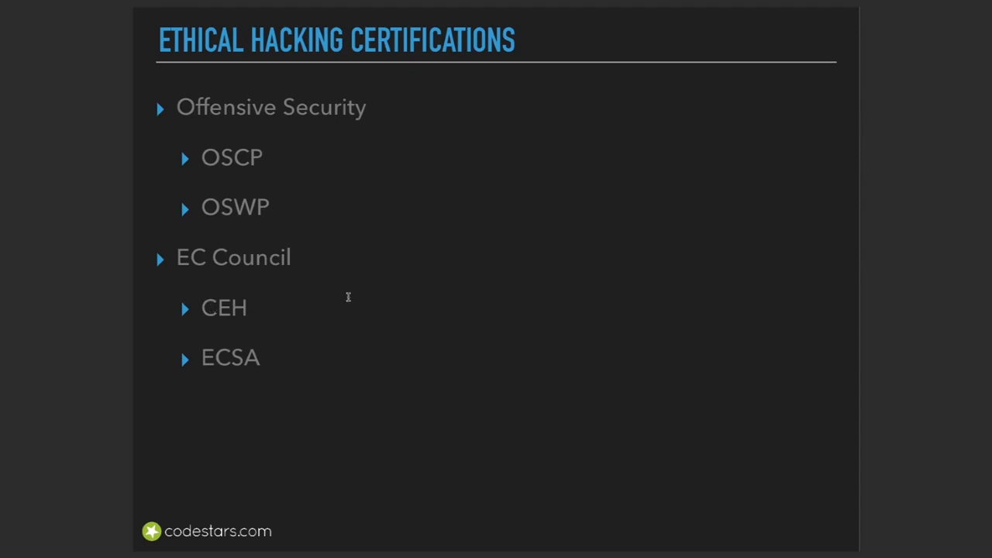